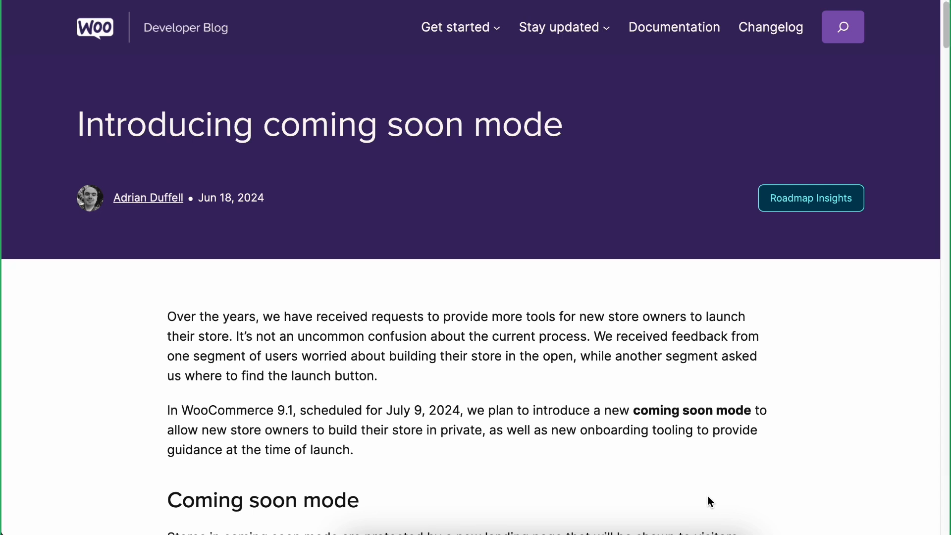
mouse_move(151, 163)
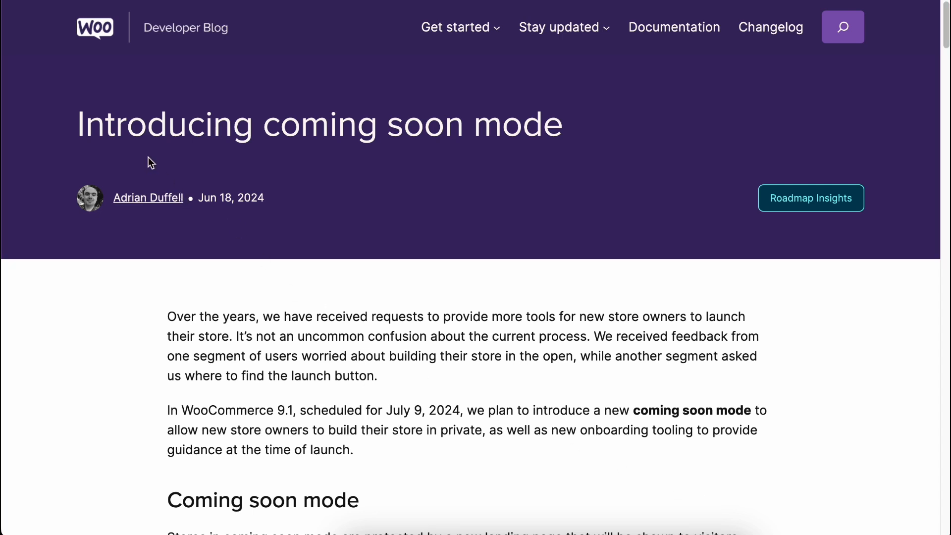
mouse_move(506, 300)
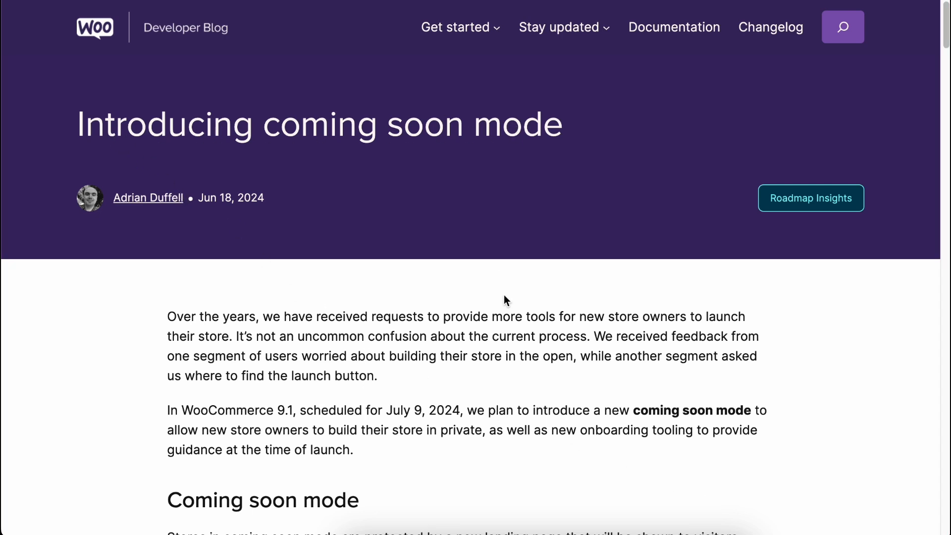
Select the Coming soon radio option under Site visibility, revealing store-pages and private-link settings
scroll(down, 3)
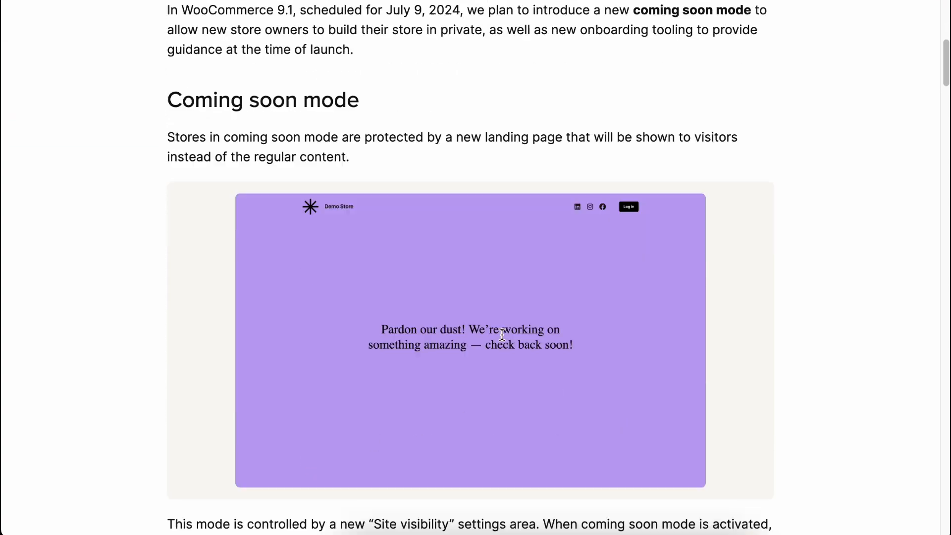
scroll(down, 3)
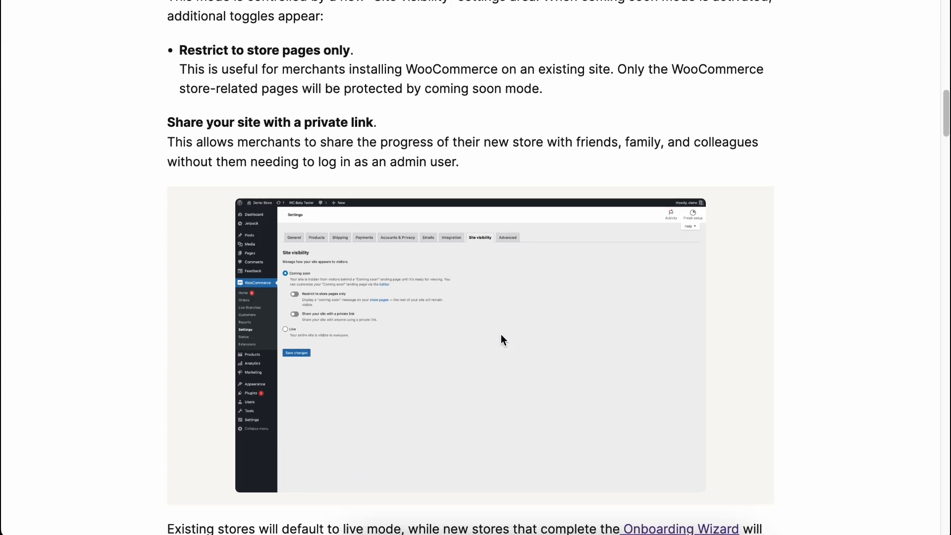
scroll(down, 3)
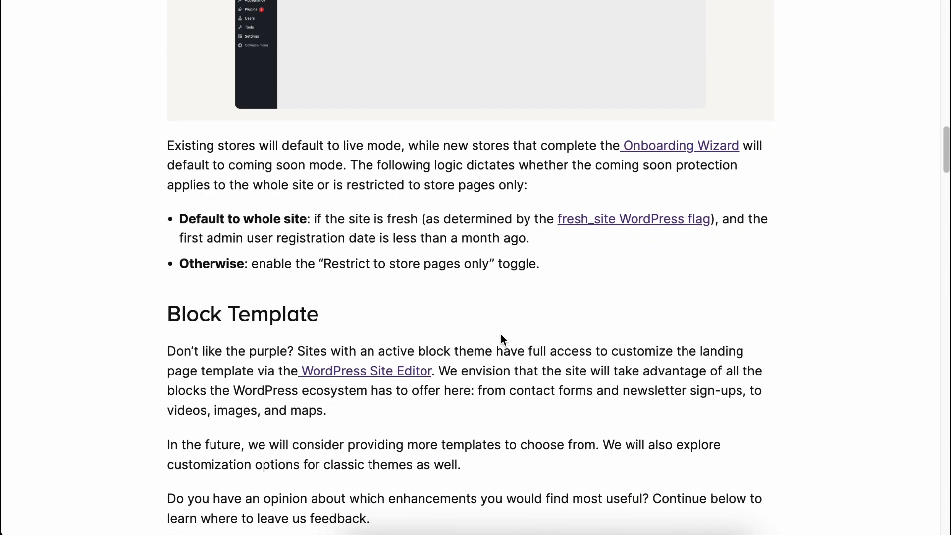
scroll(down, 3)
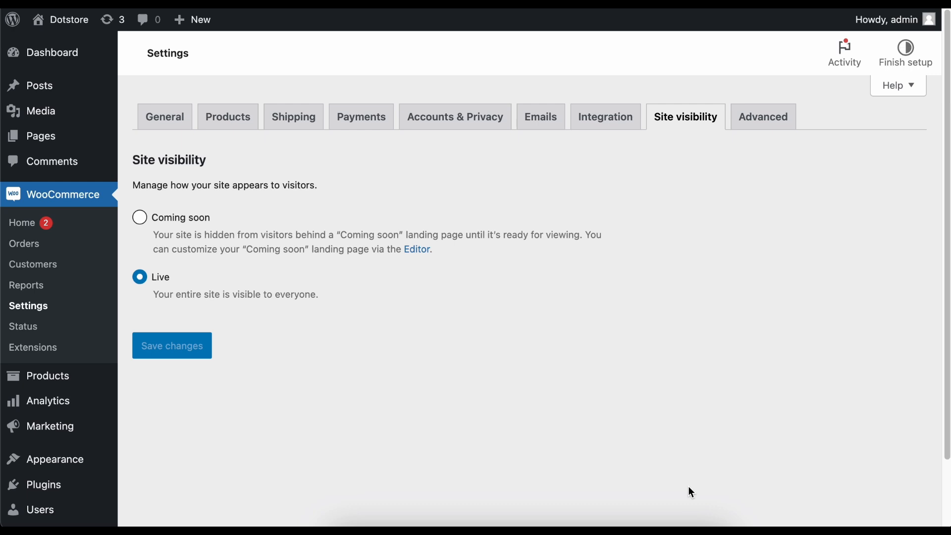
mouse_move(65, 197)
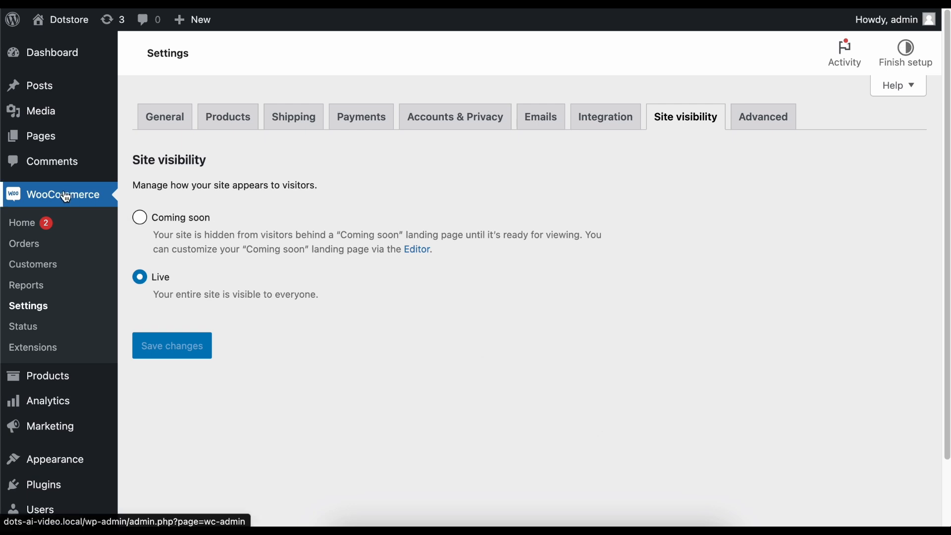
mouse_move(677, 115)
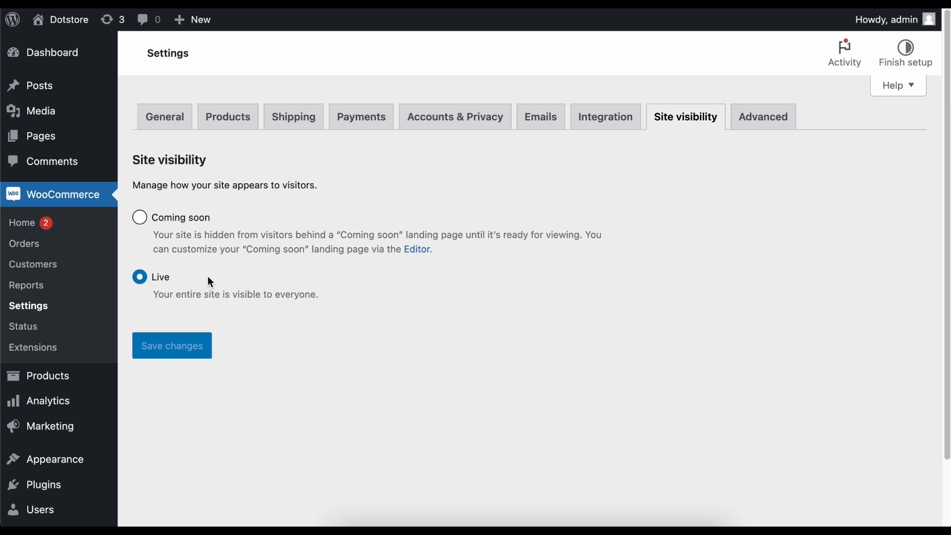
mouse_move(167, 285)
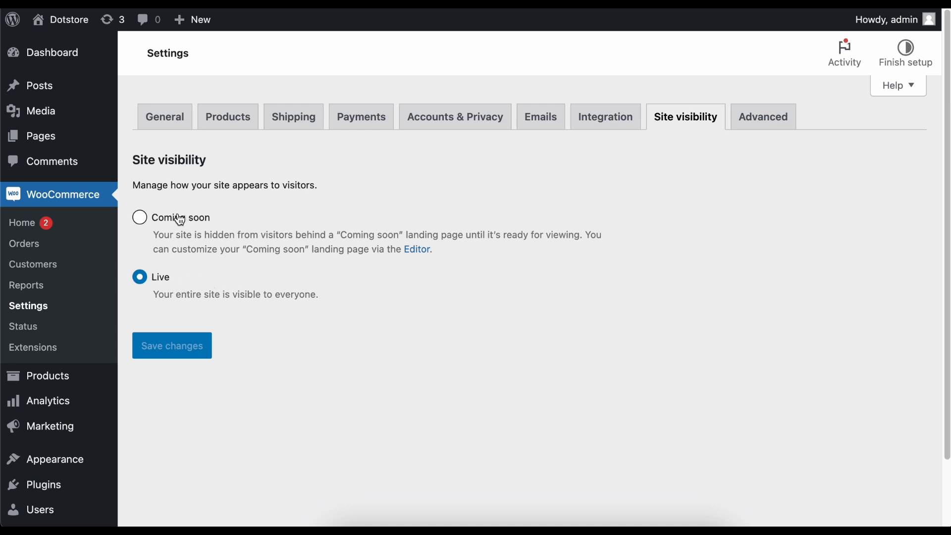
click(140, 218)
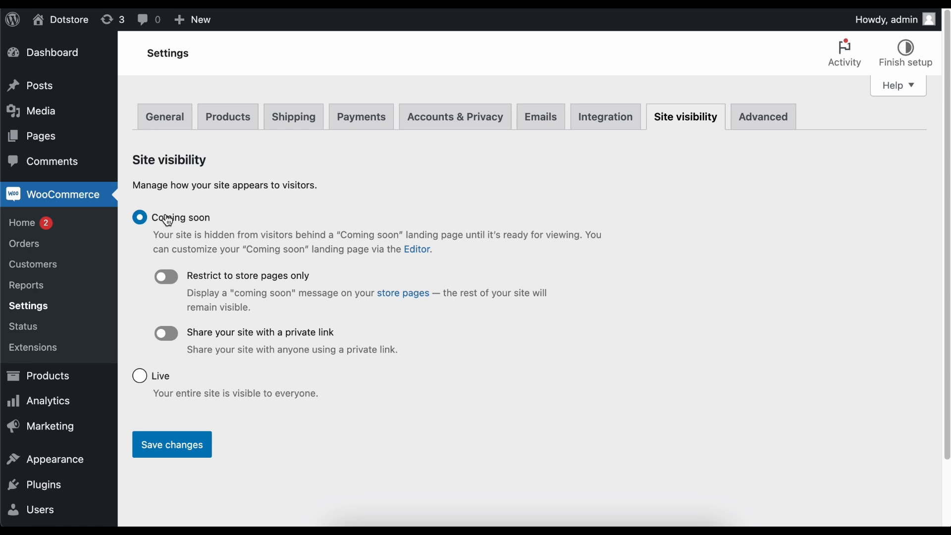
mouse_move(176, 229)
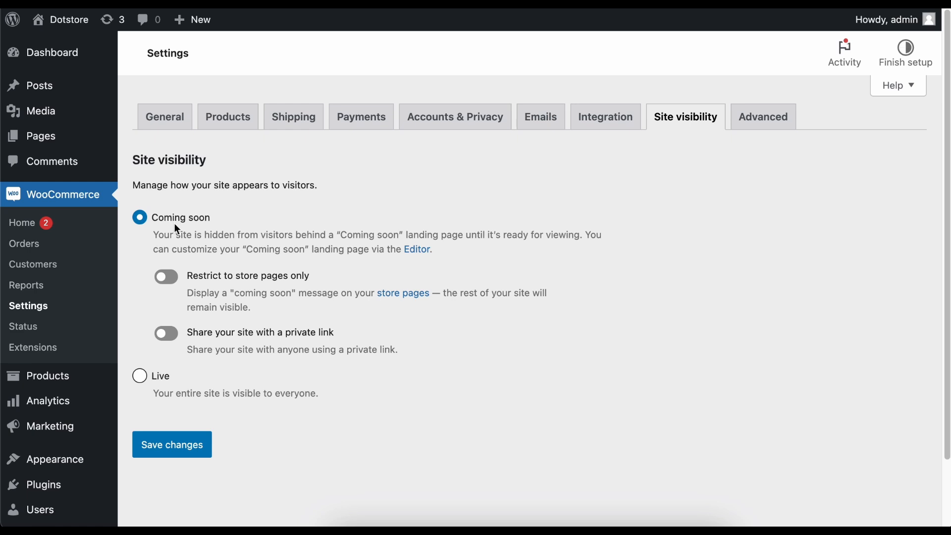
mouse_move(234, 314)
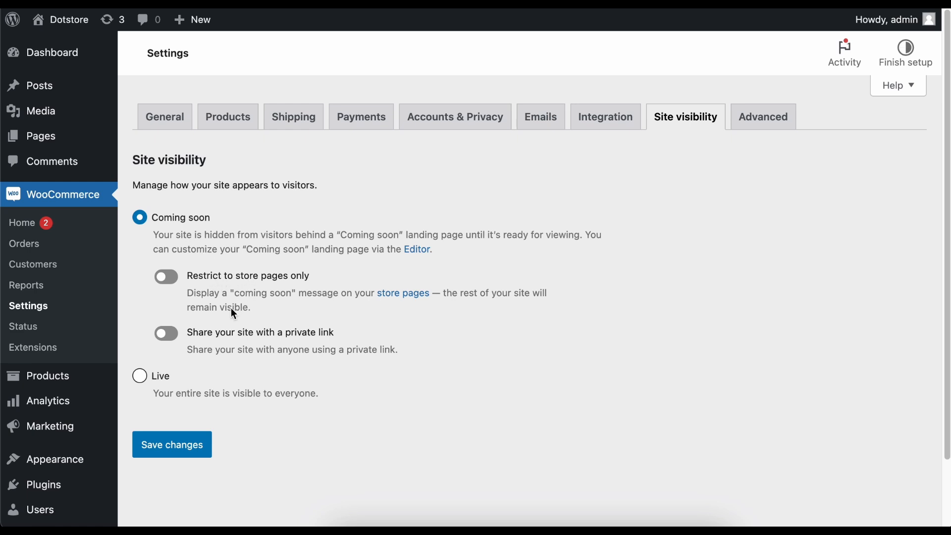
mouse_move(251, 288)
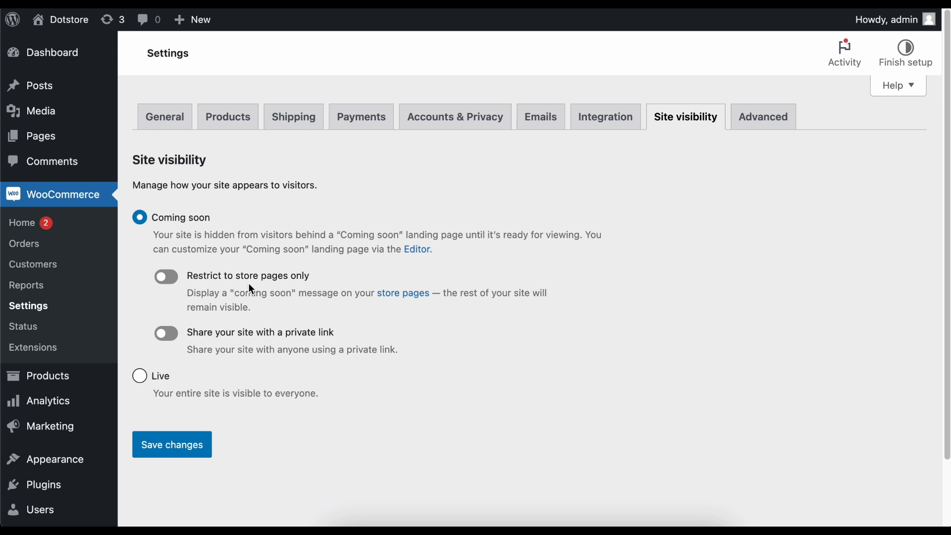
mouse_move(191, 409)
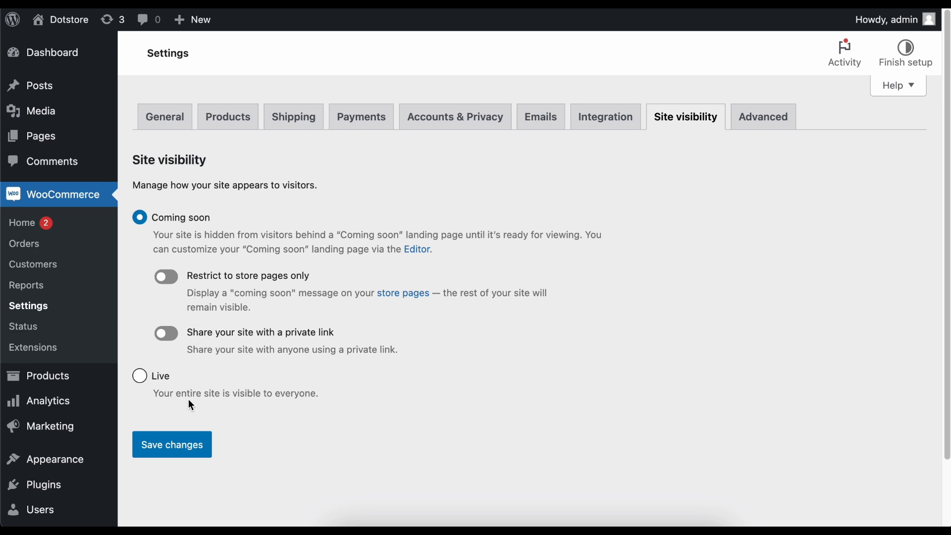
mouse_move(215, 448)
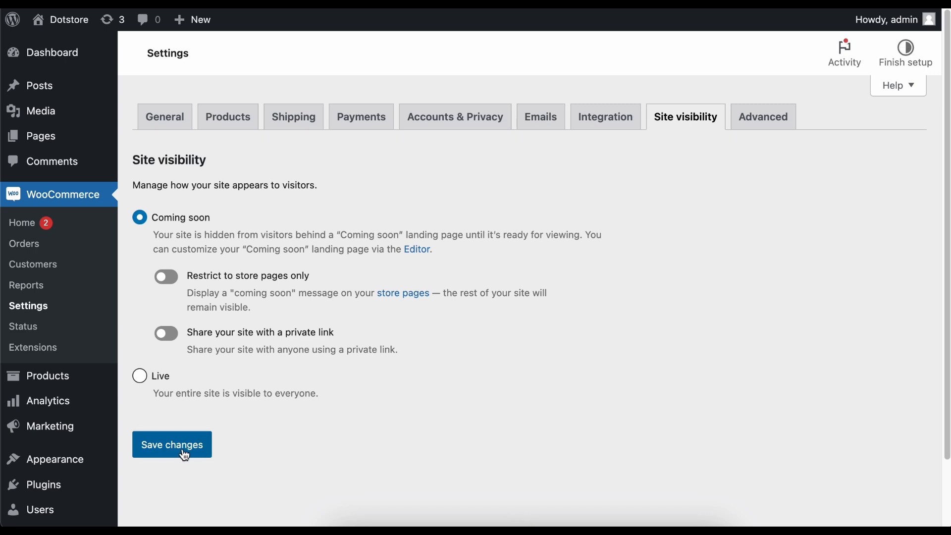
mouse_move(266, 451)
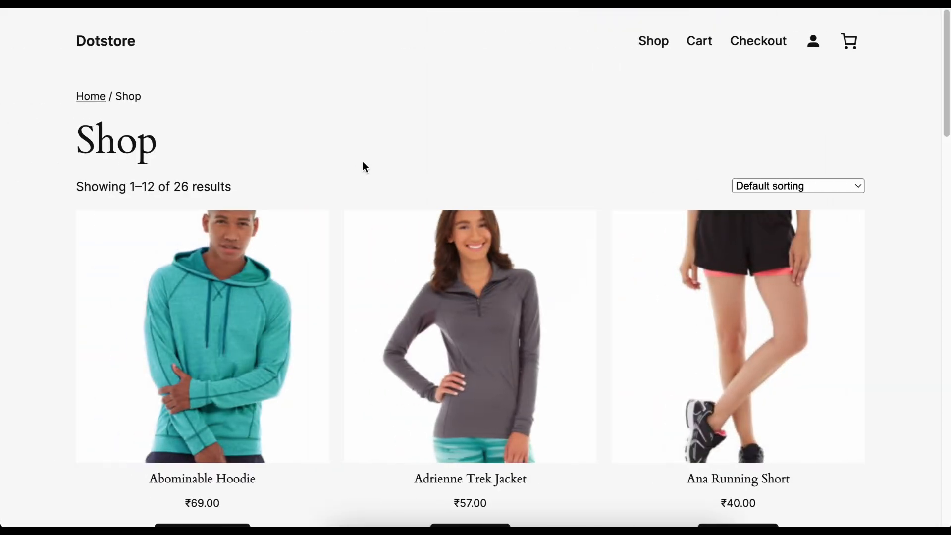
Save Coming soon visibility and reload the shop to see the 'Pardon our dust' page, then go to Log in
right_click(364, 167)
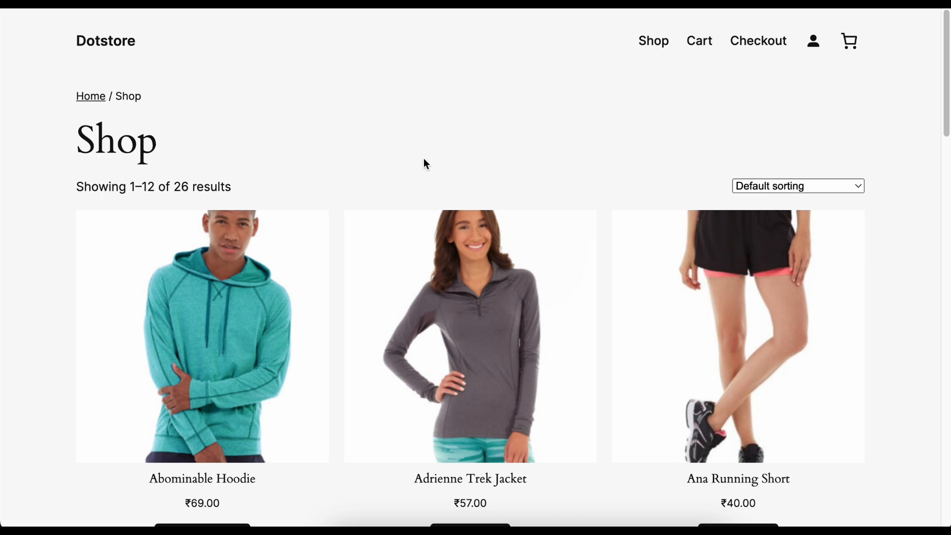
mouse_move(407, 185)
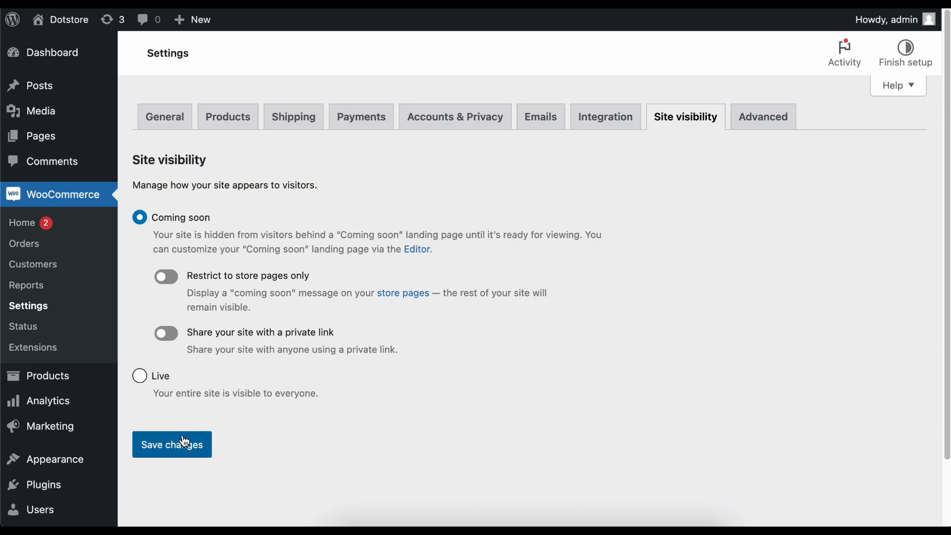
click(172, 444)
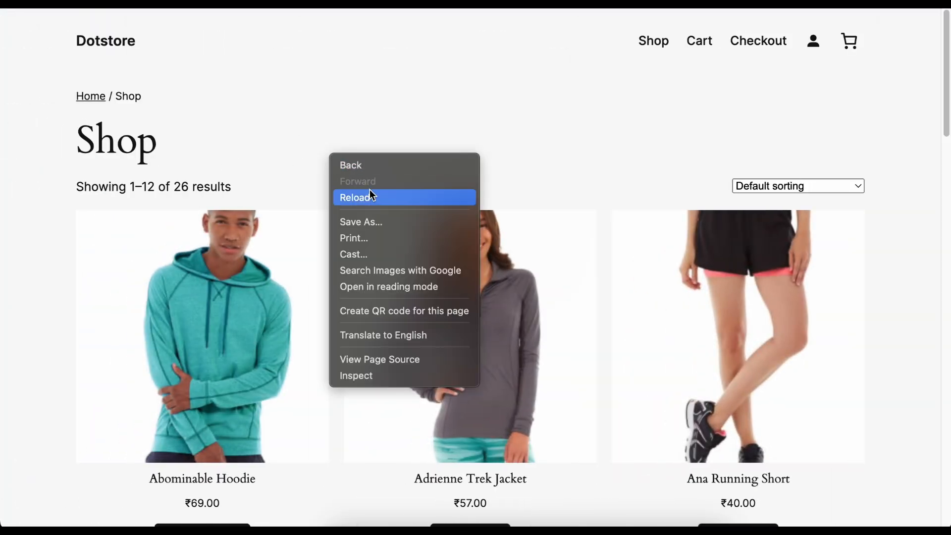
click(367, 197)
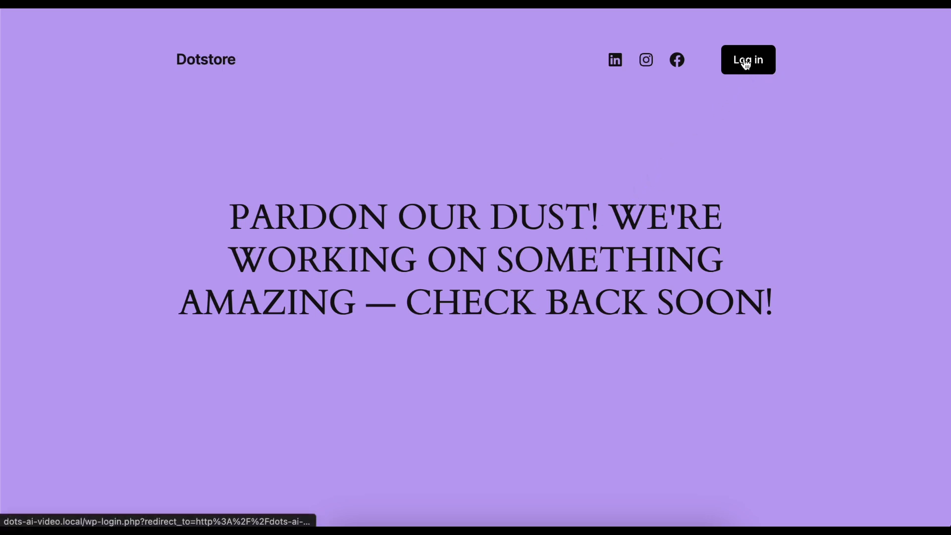
click(748, 59)
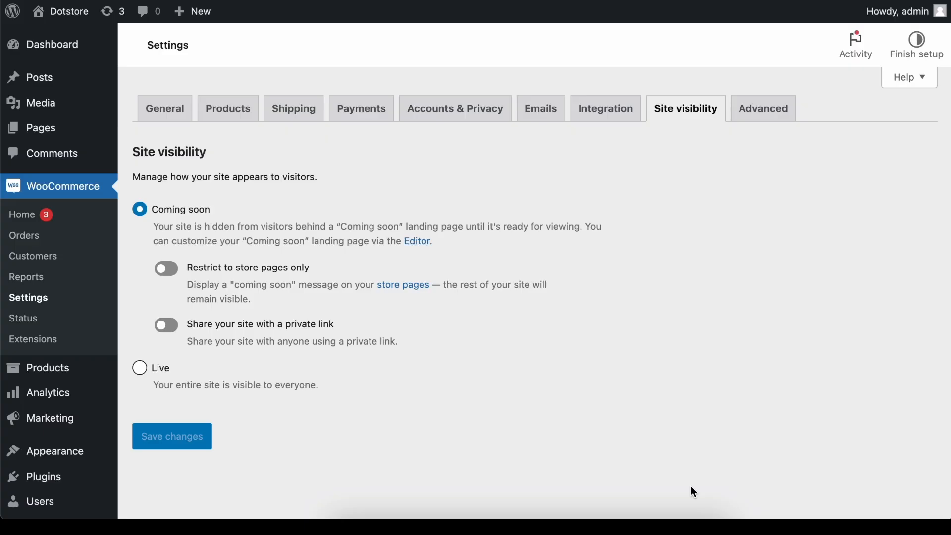
mouse_move(230, 281)
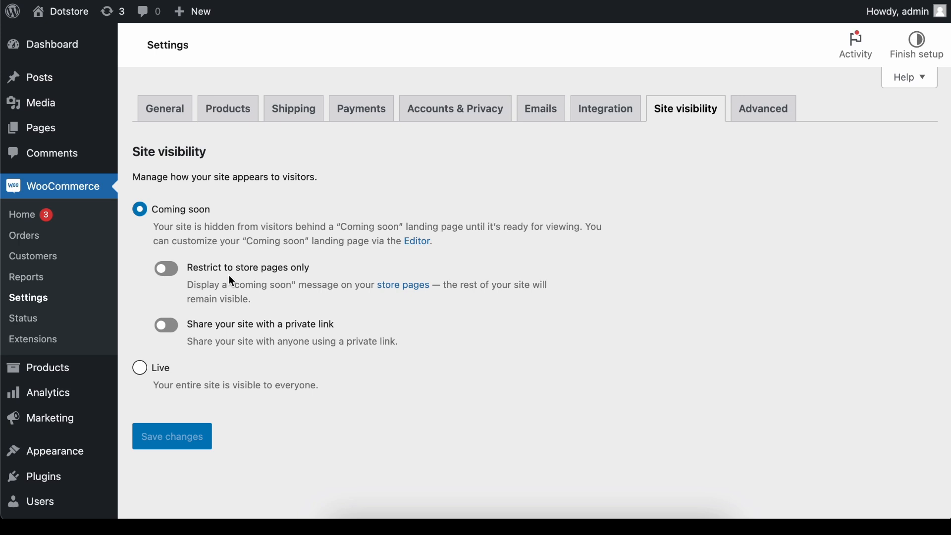
mouse_move(292, 274)
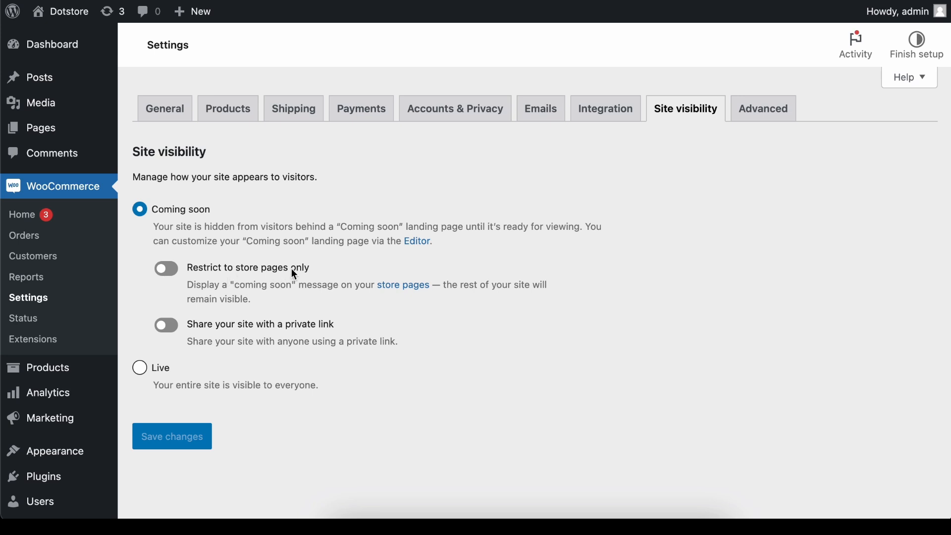
Turn on 'Restrict to store pages only' under Coming soon and save changes
click(166, 268)
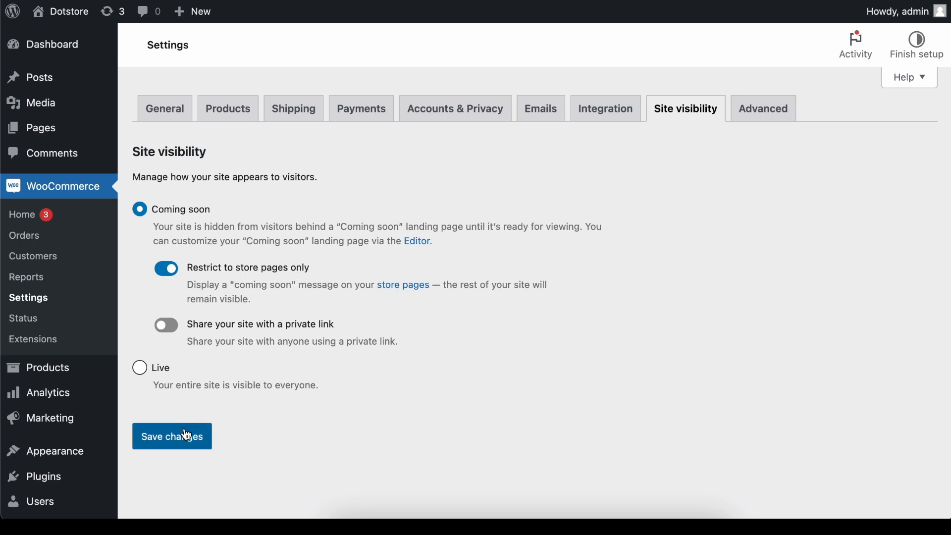
click(172, 436)
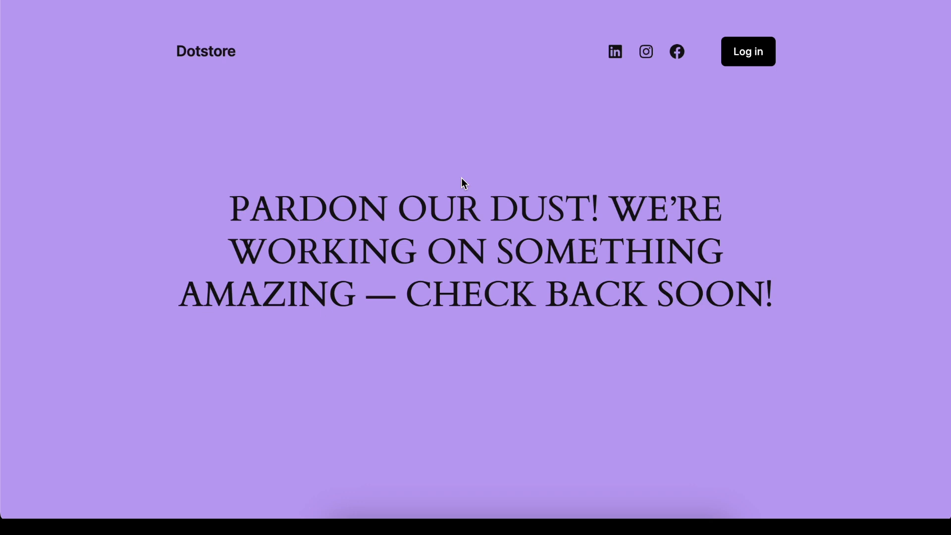
mouse_move(210, 59)
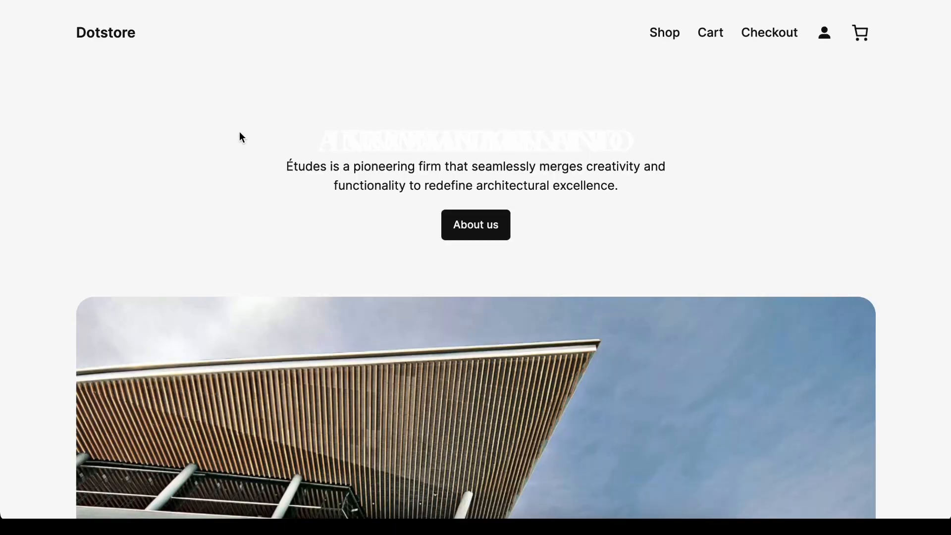
Scroll the Dotstore home page to confirm its normal architecture content is visible
scroll(down, 3)
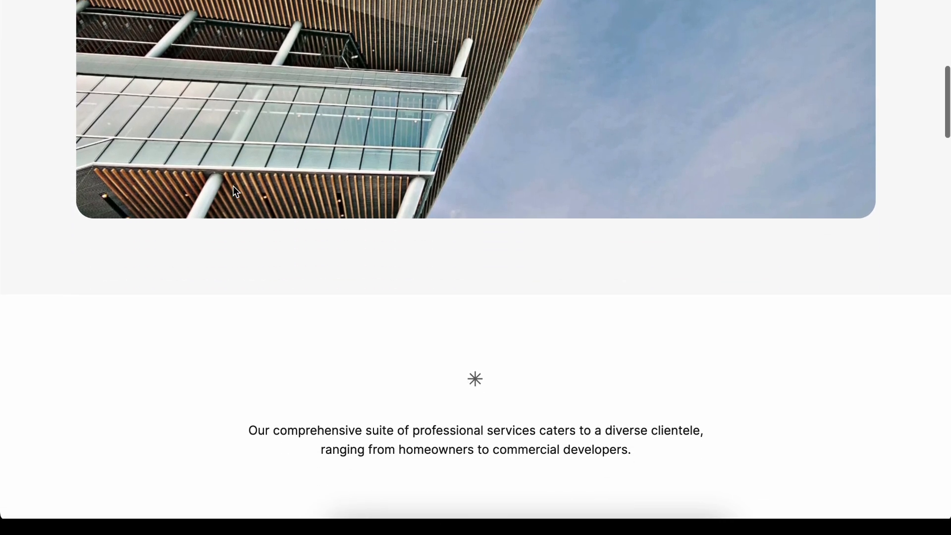
scroll(up, 3)
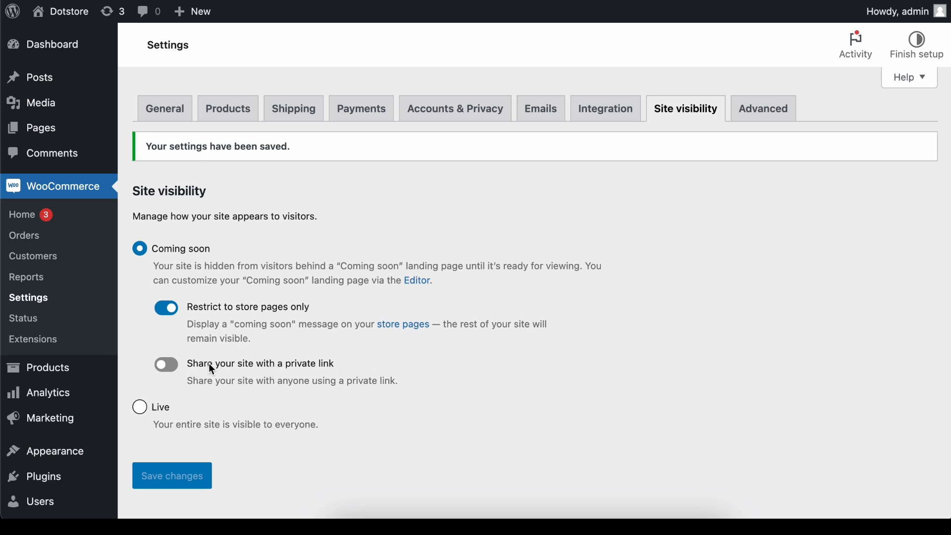
mouse_move(237, 371)
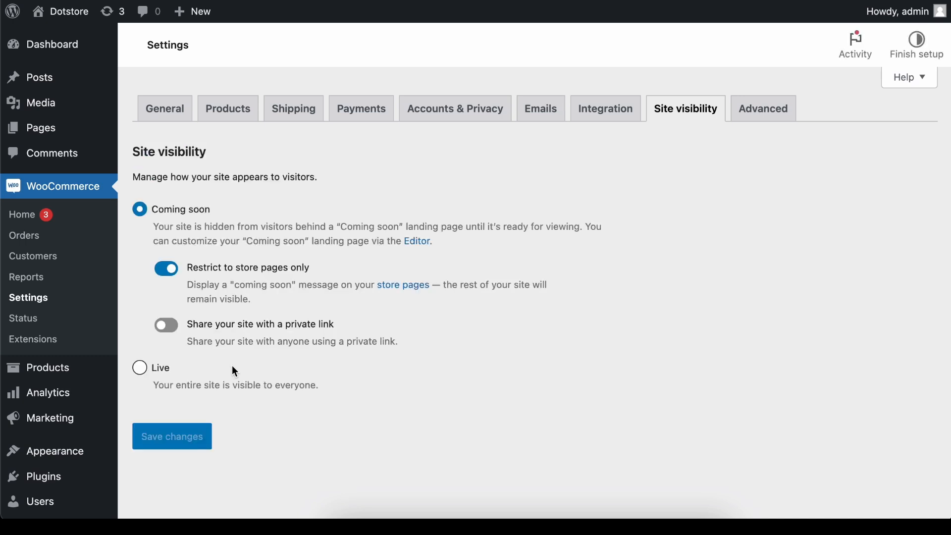
mouse_move(307, 338)
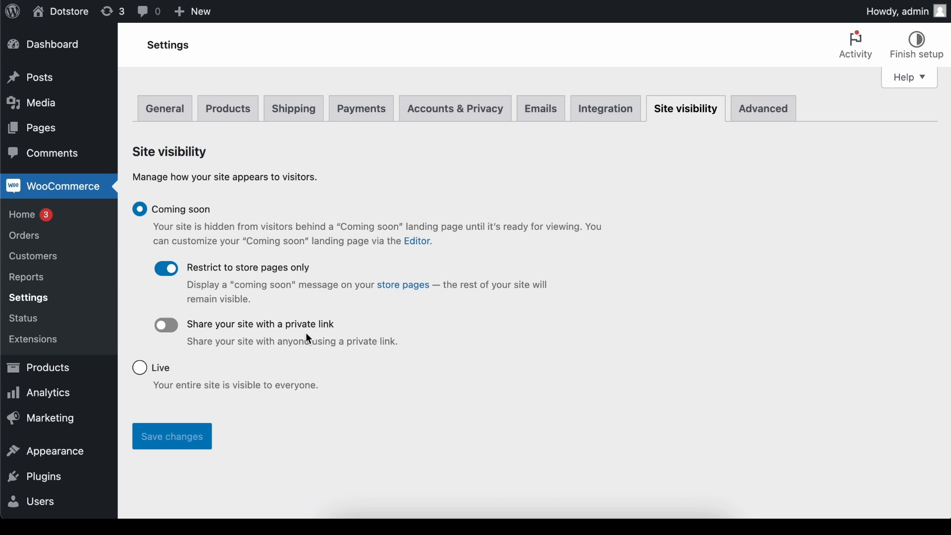
Switch on 'Share your site with a private link' to reveal the woo-share store URL
click(166, 325)
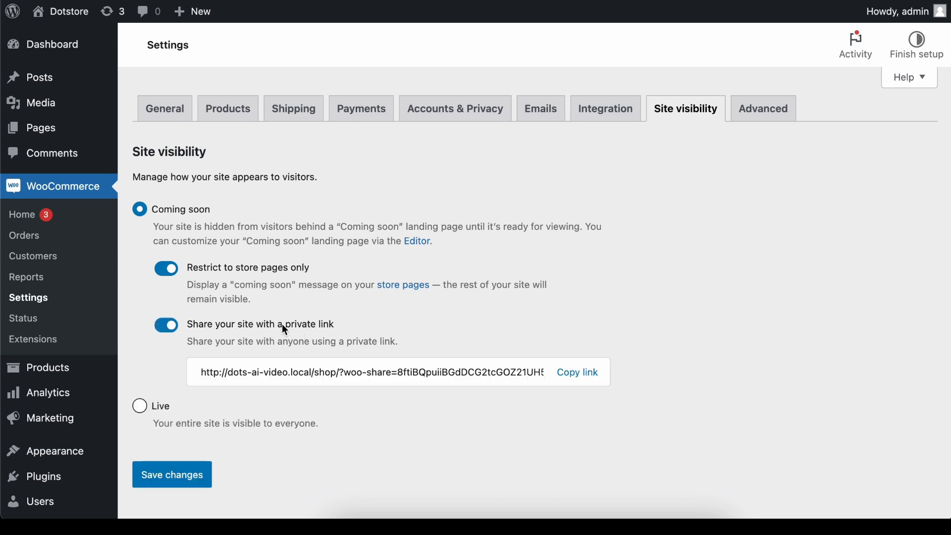
mouse_move(535, 361)
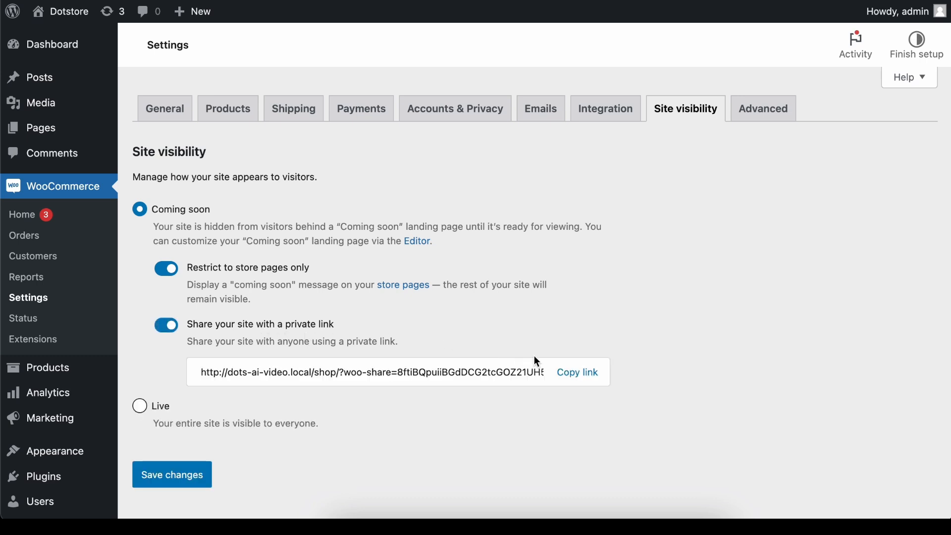
mouse_move(576, 376)
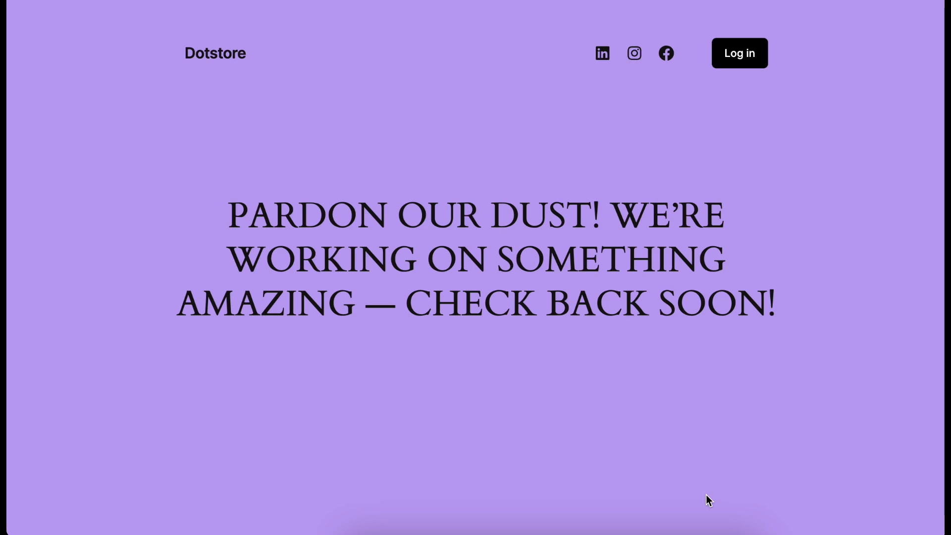
mouse_move(534, 310)
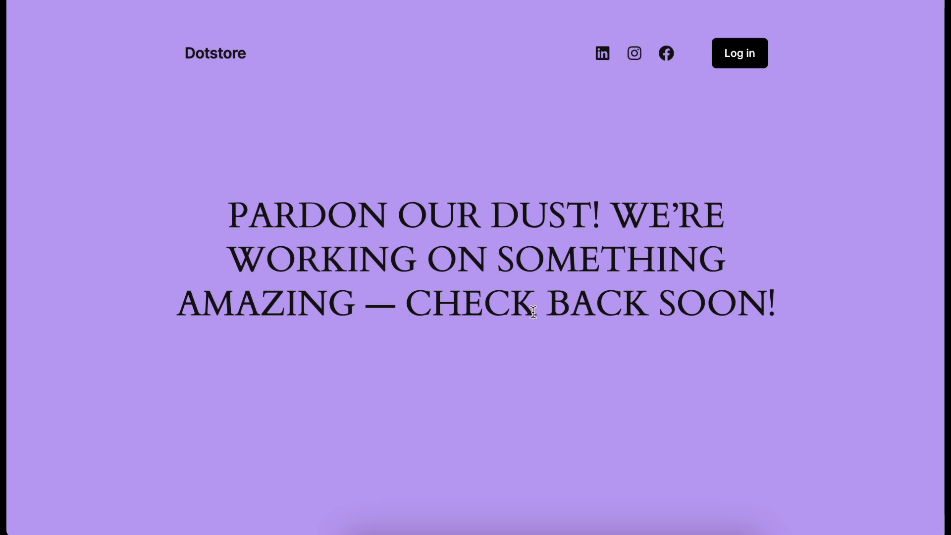
mouse_move(368, 142)
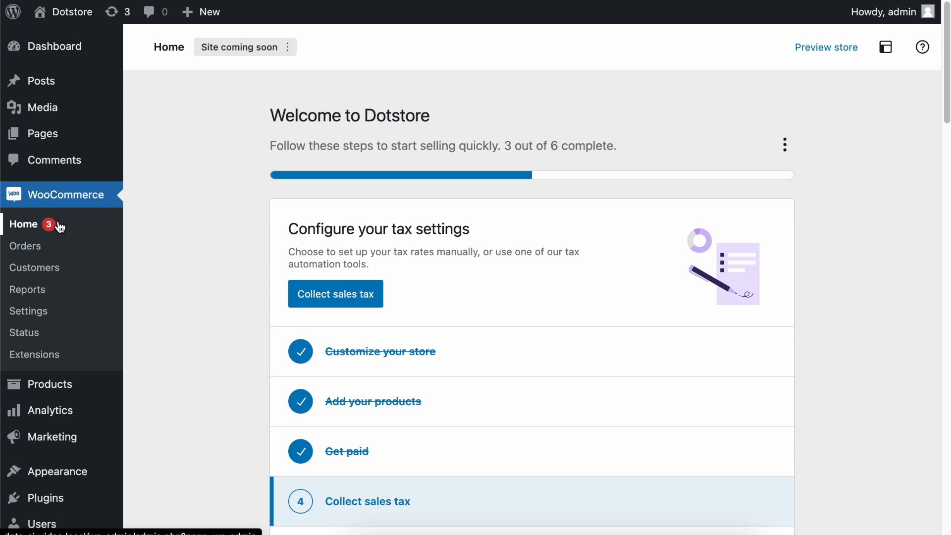
mouse_move(262, 43)
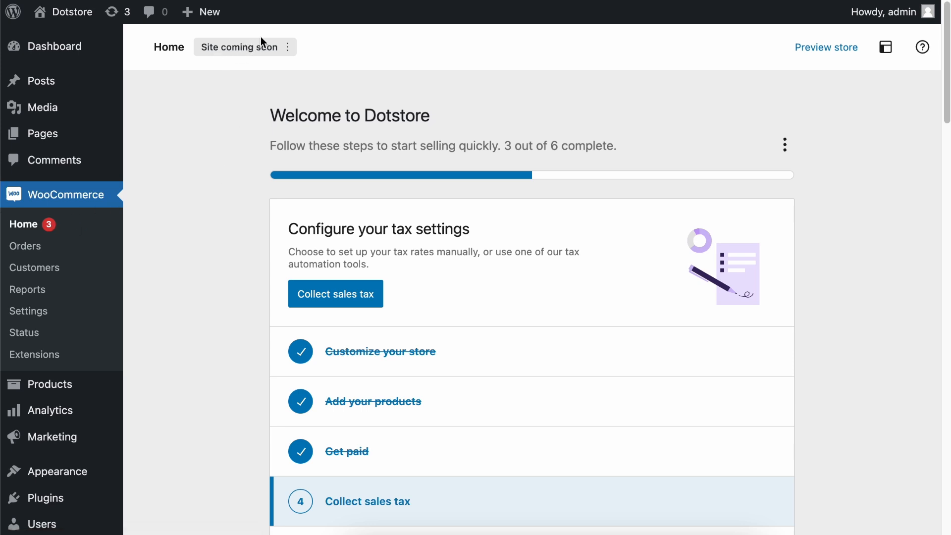
mouse_move(264, 53)
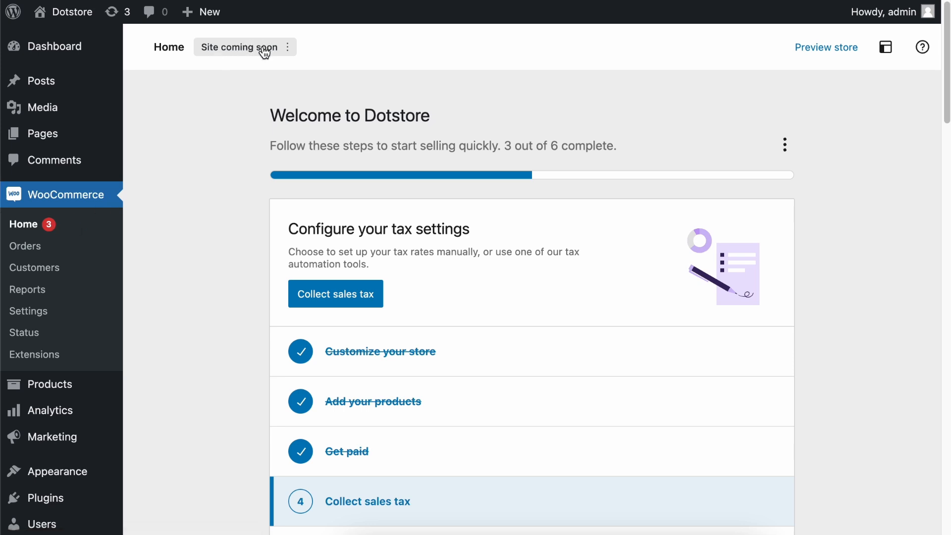
Show the 'Site coming soon' badge menu on WooCommerce Home with visibility and customize options
click(245, 47)
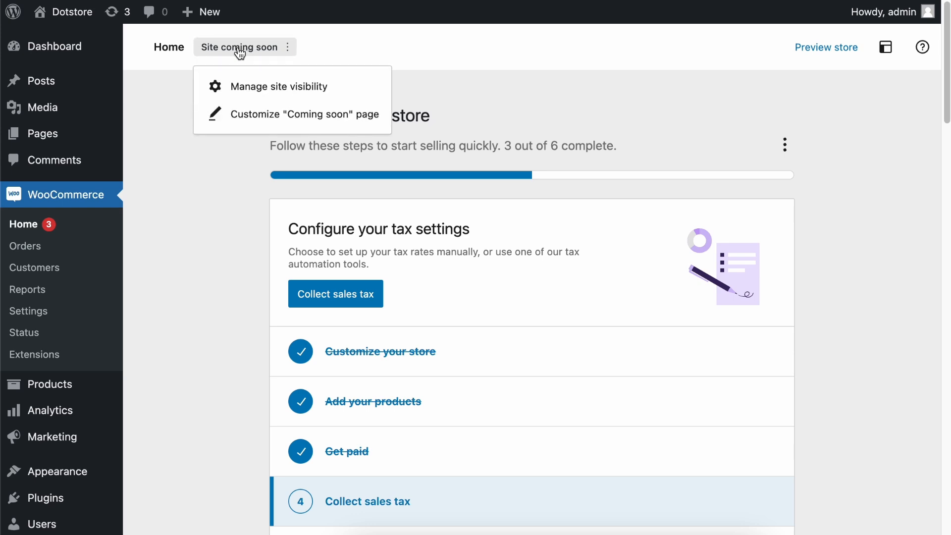
mouse_move(268, 113)
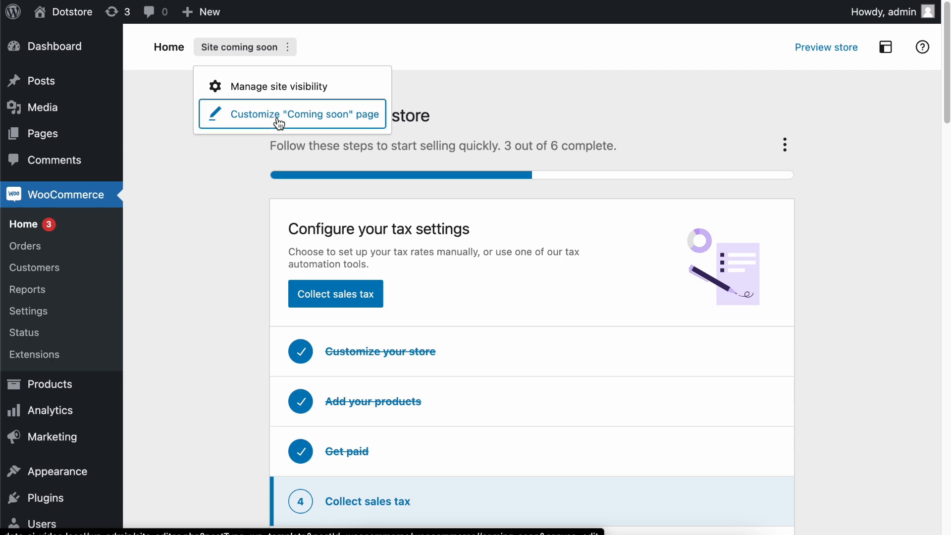
Edit the Coming soon template and set the cover block background to pink #F2A0BC
click(305, 114)
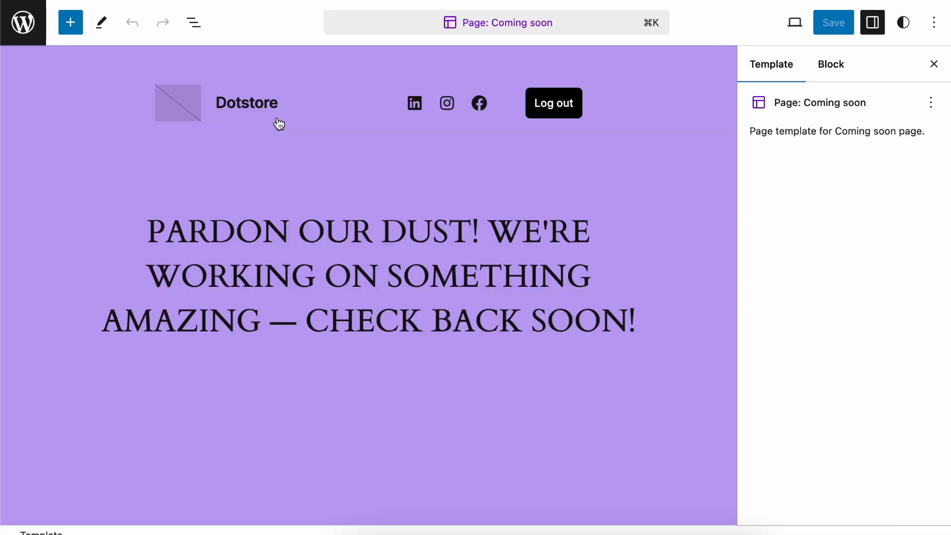
mouse_move(380, 163)
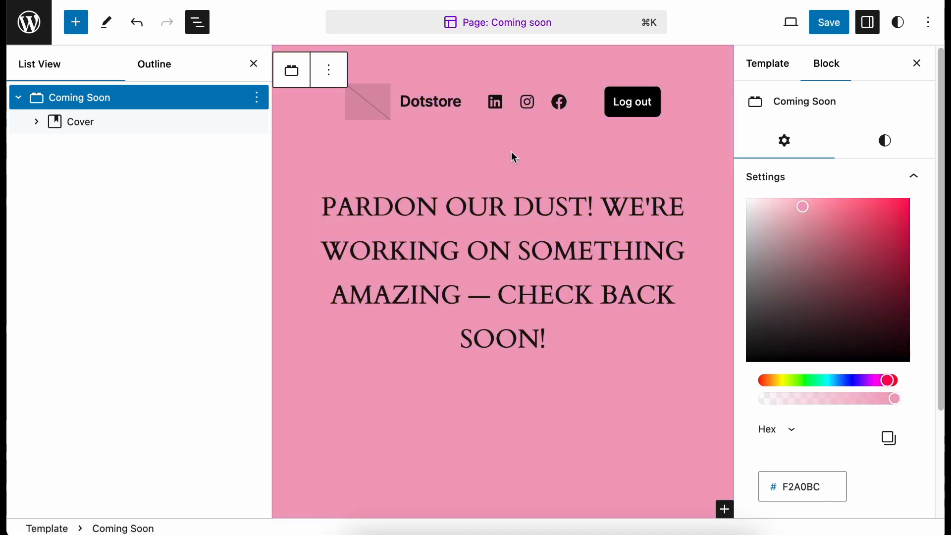
click(198, 22)
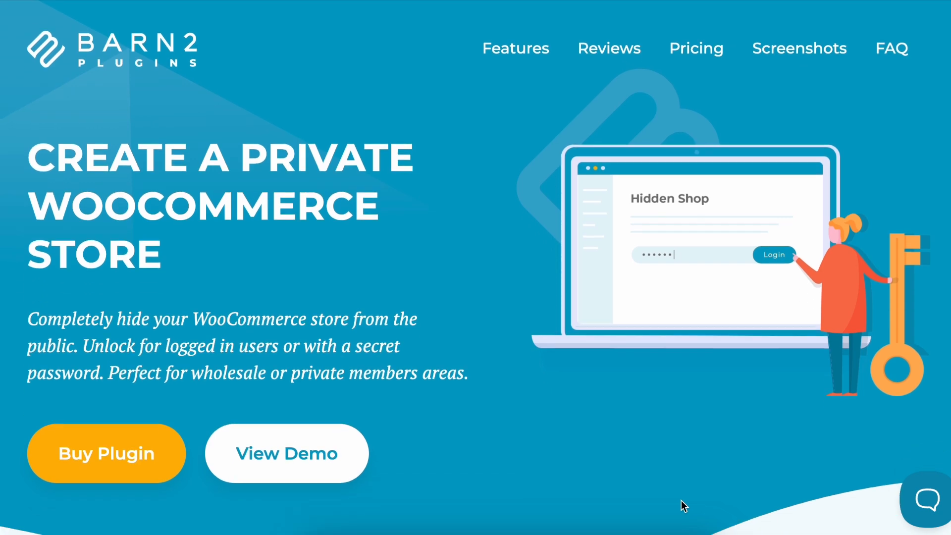
Scroll the Barn2 WooCommerce Private Store page down to its Customizable Login Rules section
scroll(down, 3)
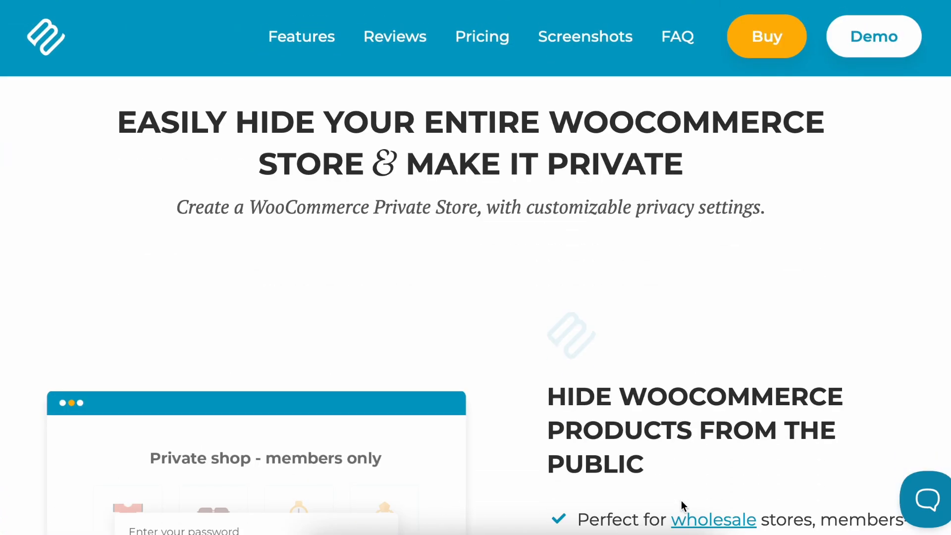
scroll(down, 3)
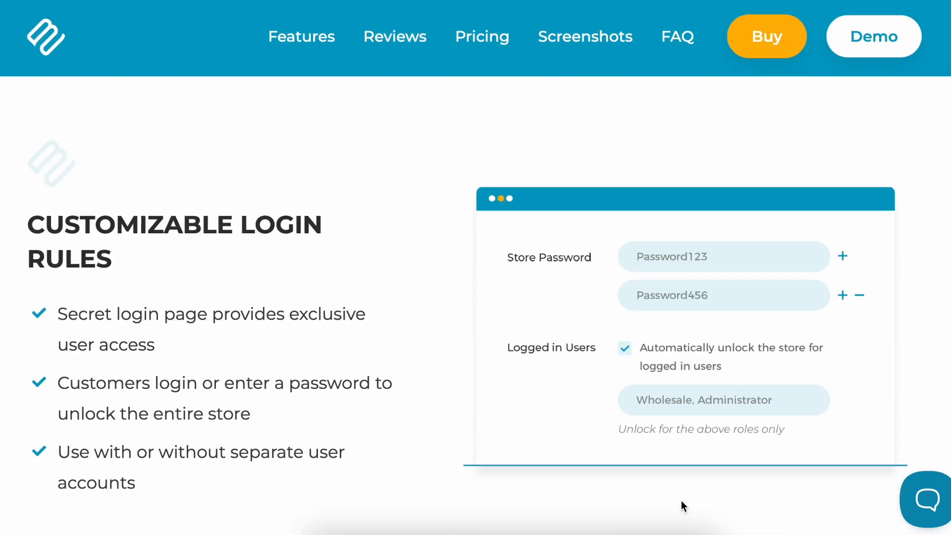
scroll(down, 3)
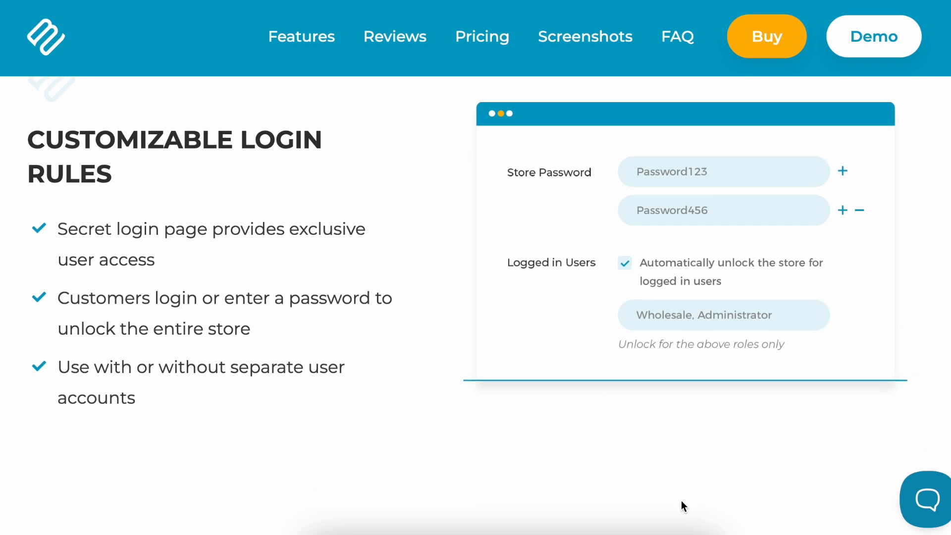
mouse_move(401, 360)
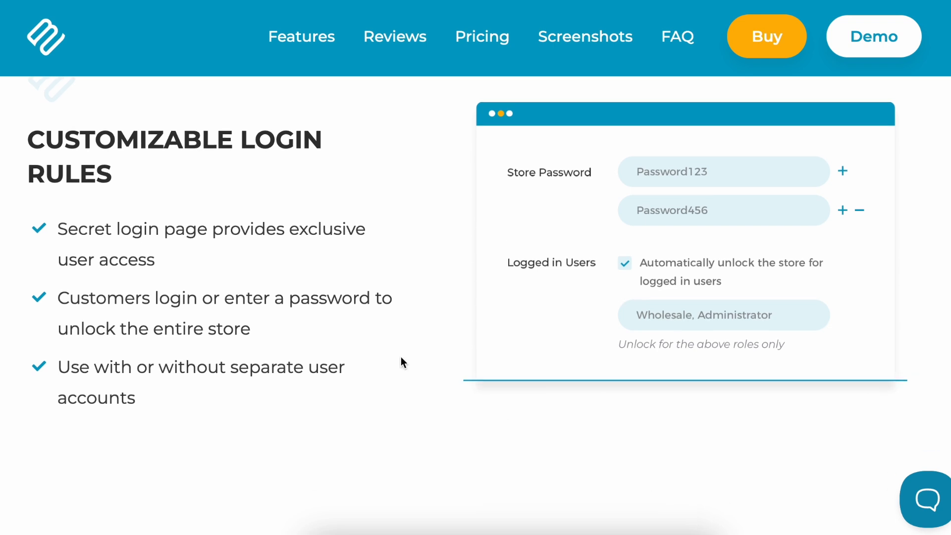
mouse_move(363, 275)
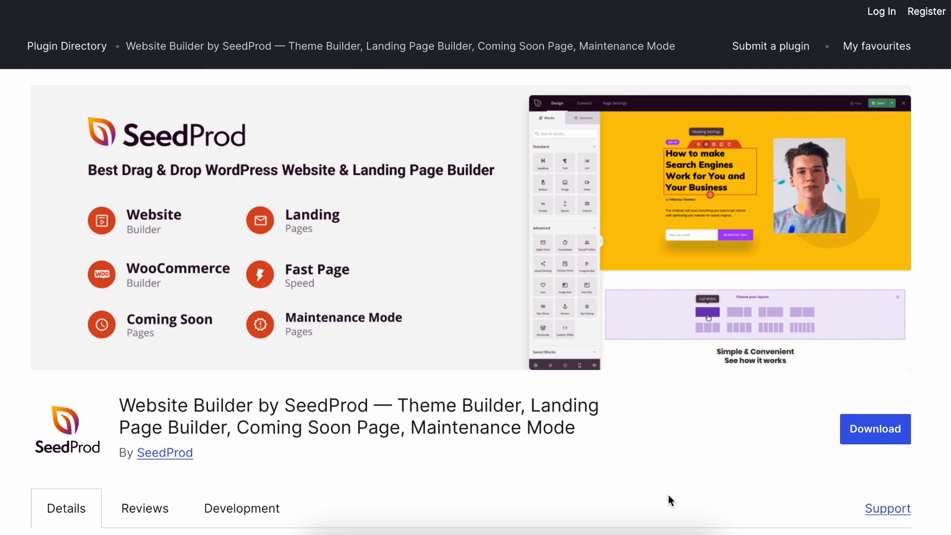
Scroll the SeedProd plugin listing to Screenshots and view the next screenshot
scroll(down, 3)
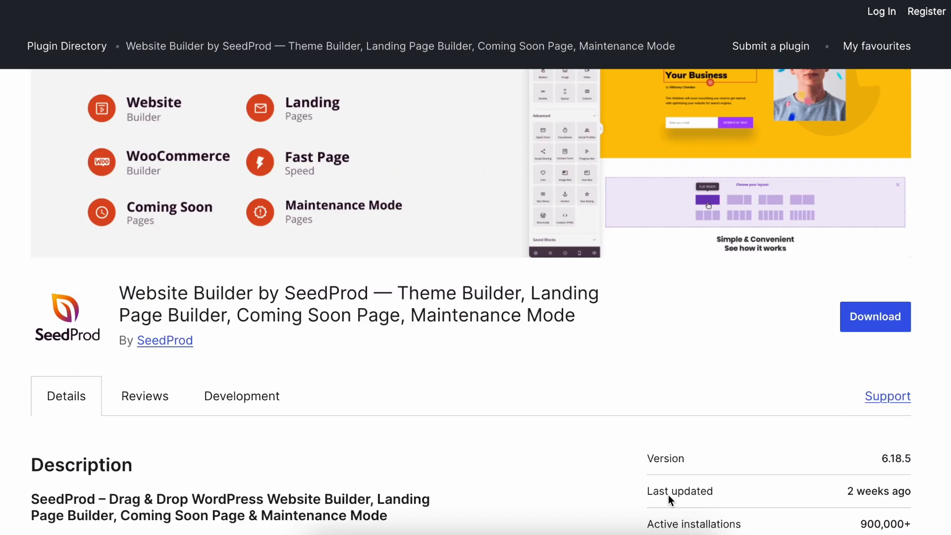
scroll(down, 3)
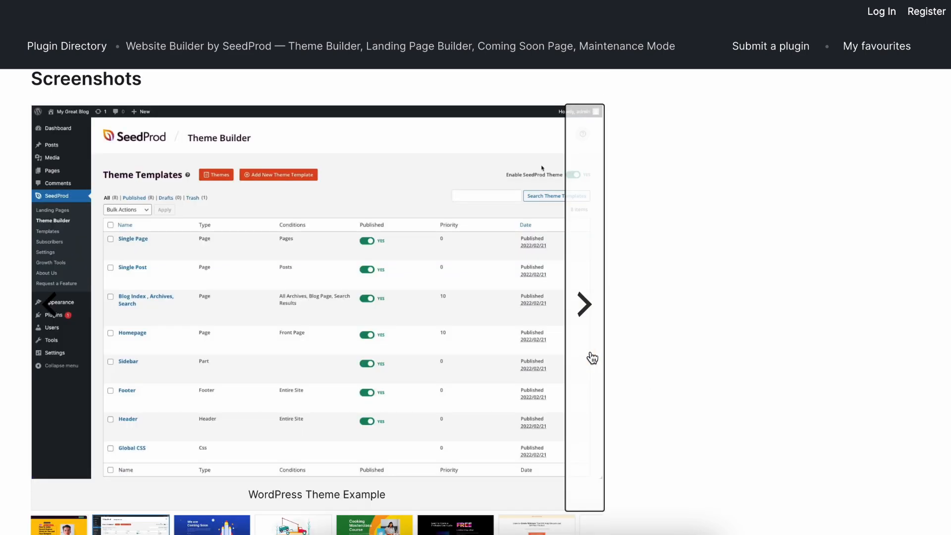
click(584, 305)
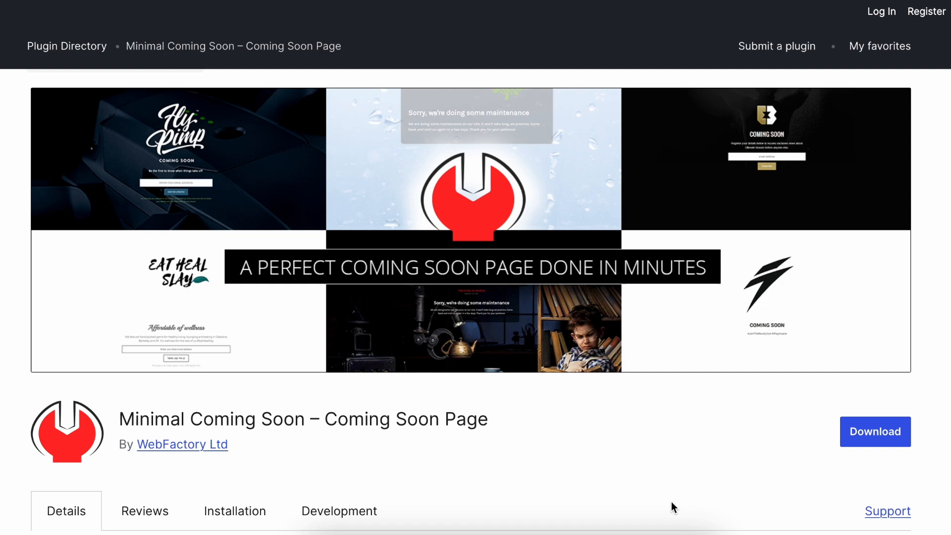
Scroll through the Minimal Coming Soon listing's description, ratings, features and FAQ to Contributors & Developers
scroll(down, 3)
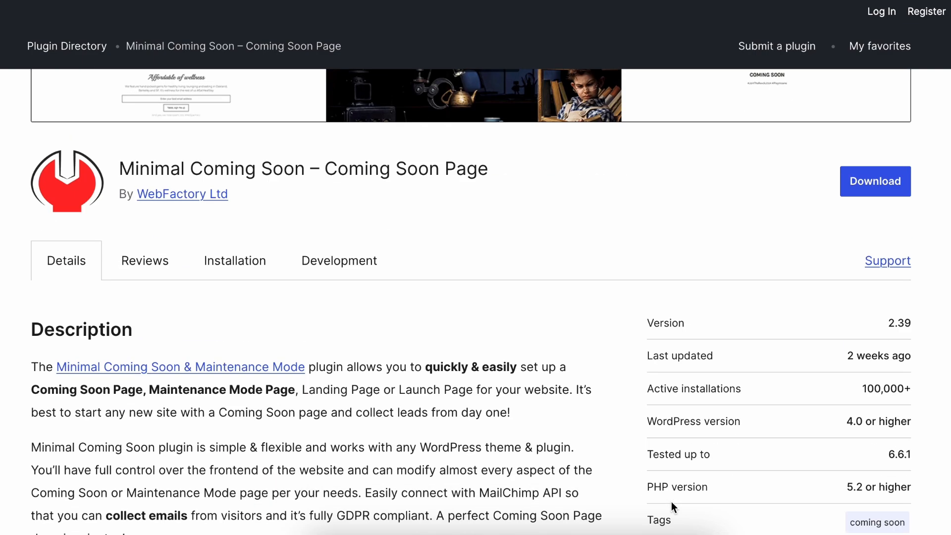
scroll(down, 3)
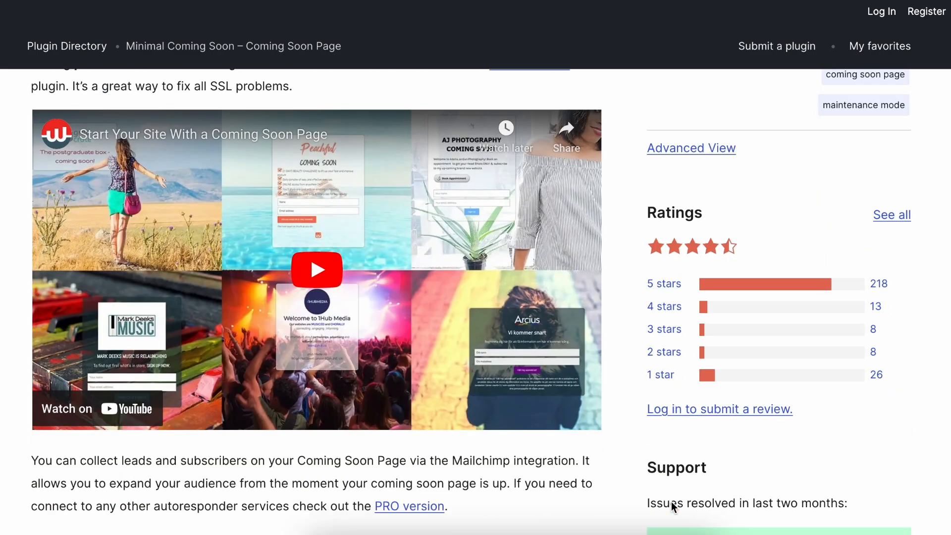
scroll(down, 3)
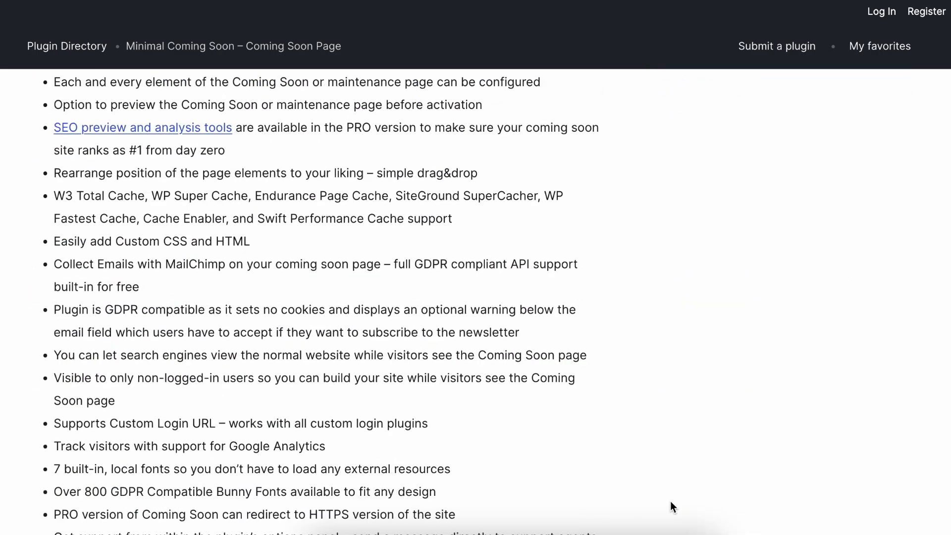
scroll(down, 3)
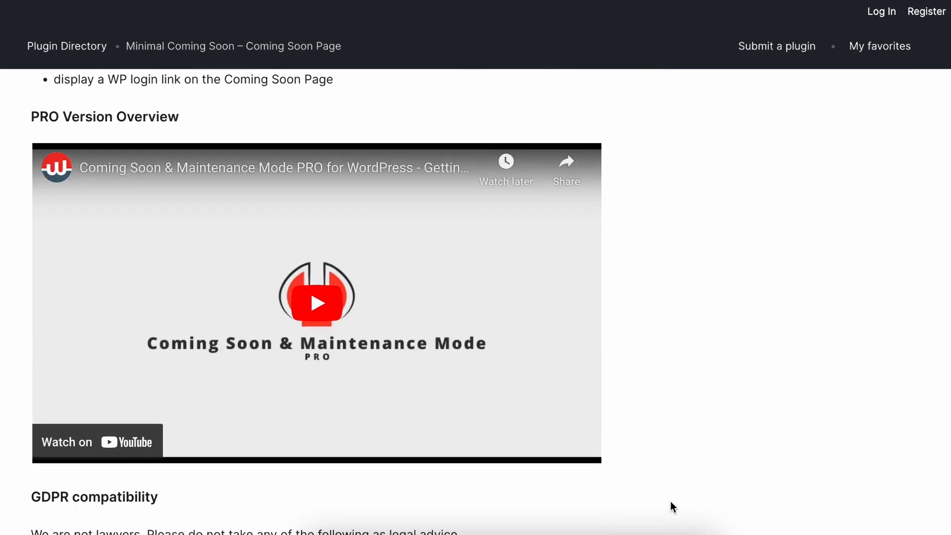
scroll(down, 3)
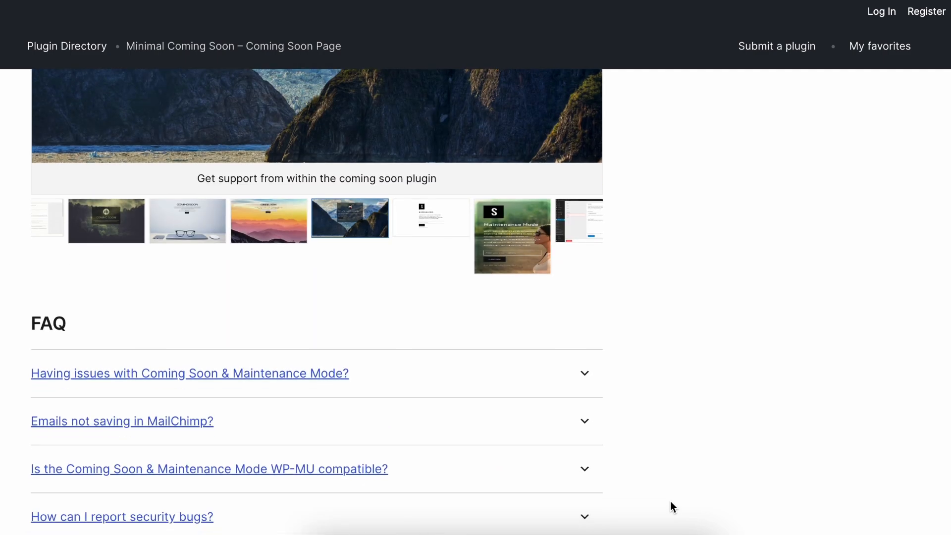
scroll(down, 3)
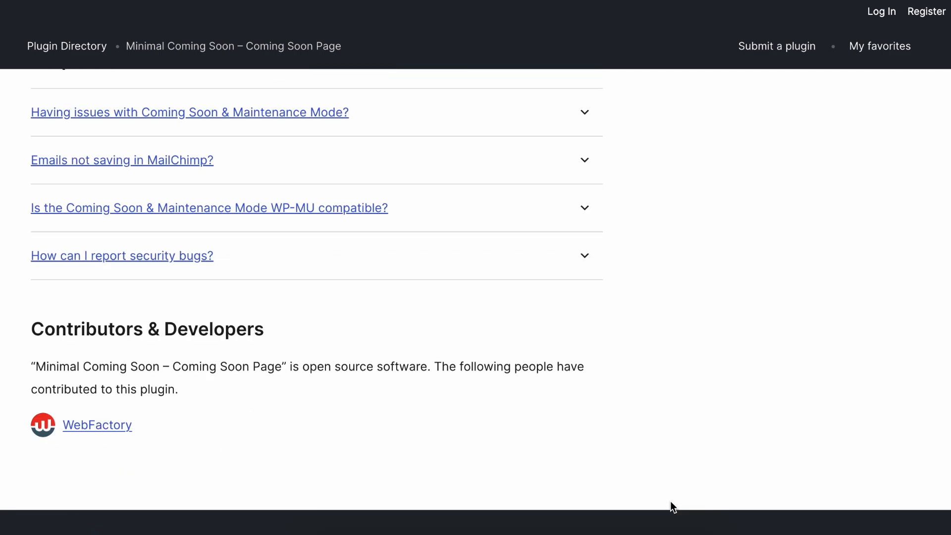